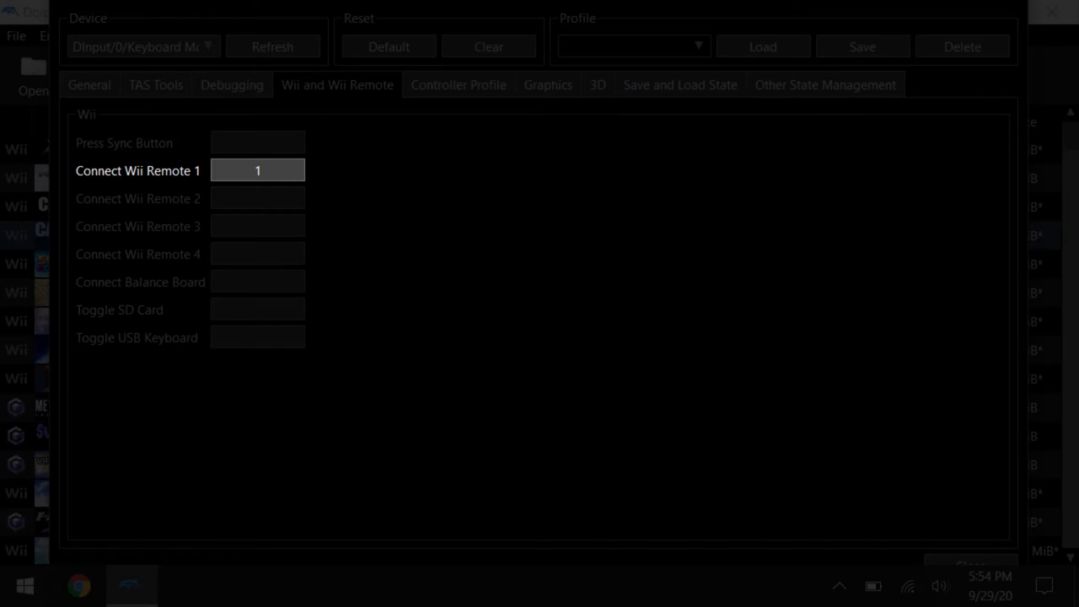
- Review the Controller Profile hotkeys, then the Graphics hotkeys with freelook and EFB copy toggles
left_click(458, 84)
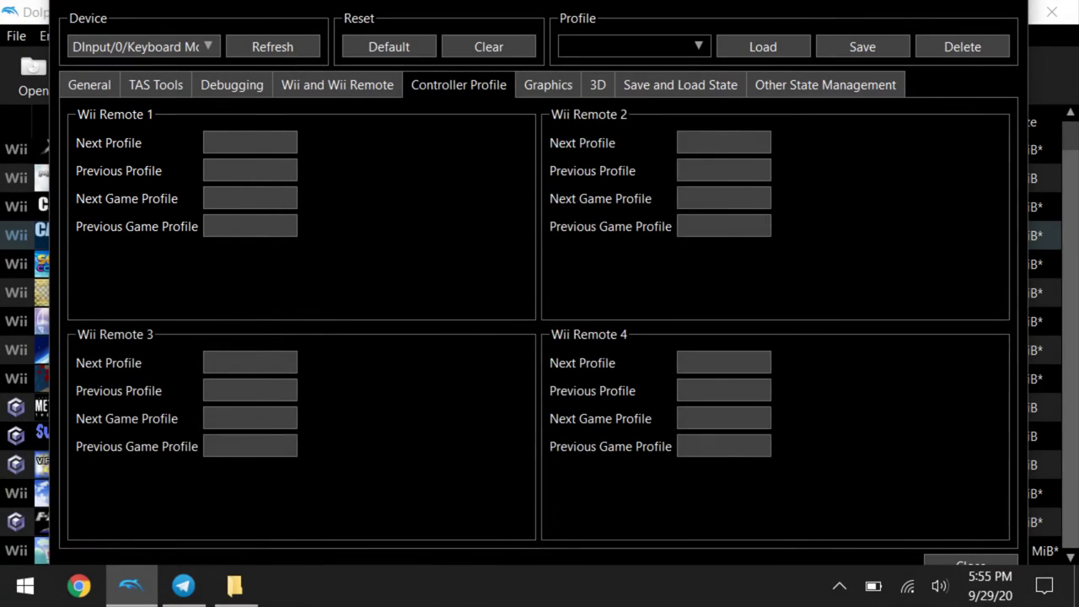
left_click(546, 84)
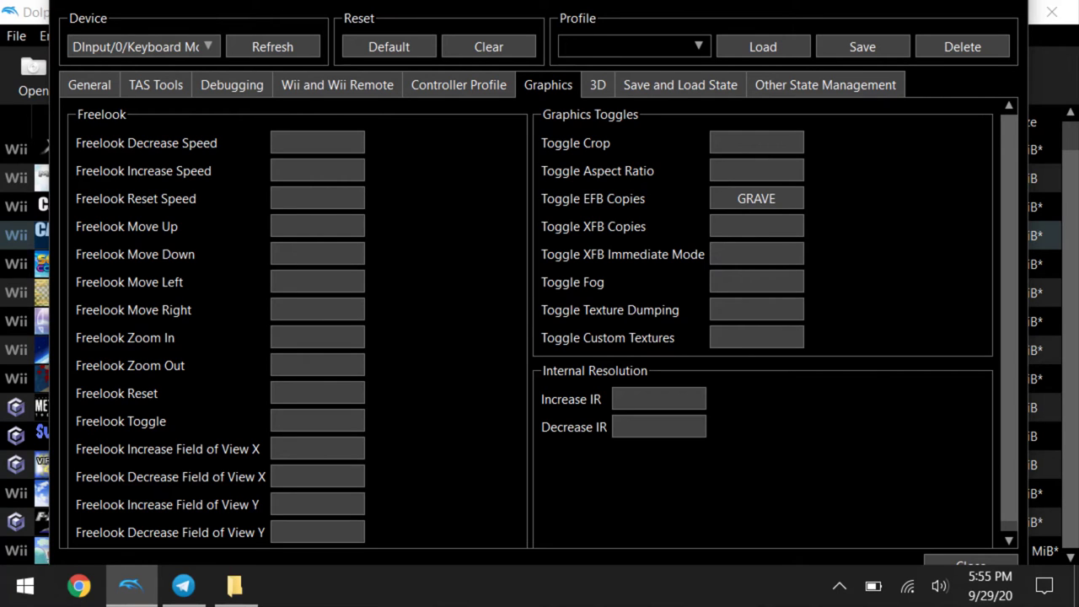